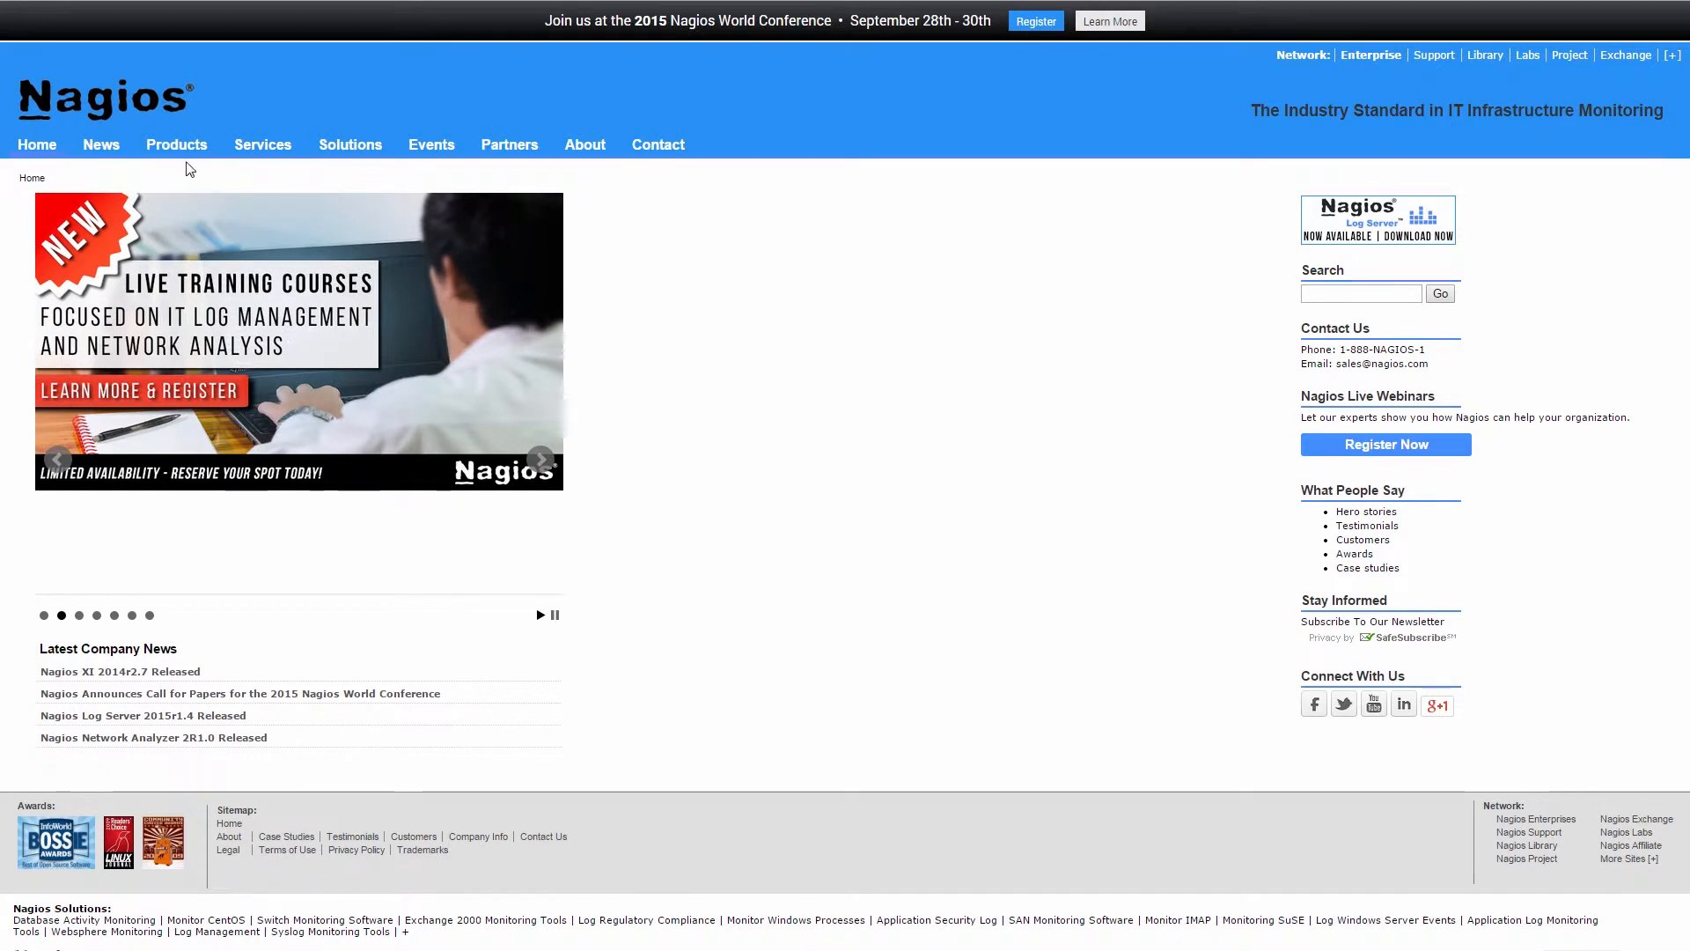
- Reach the Try Nagios Network Analyzer page via the Products menu's Try It link
click(176, 145)
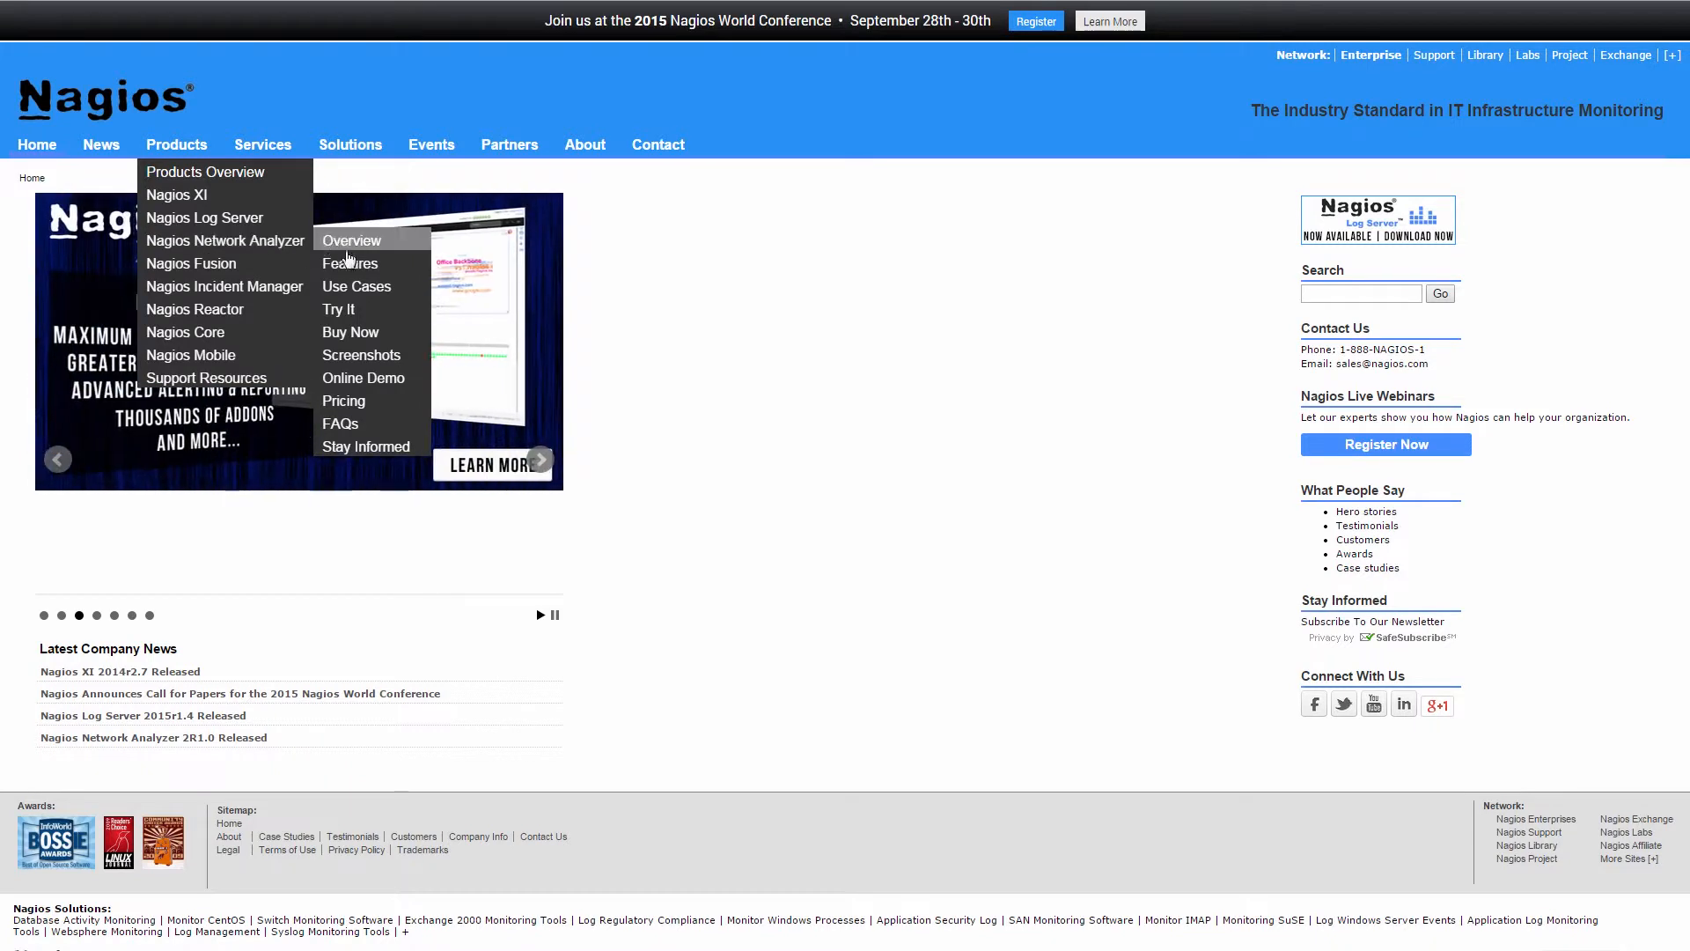
click(338, 310)
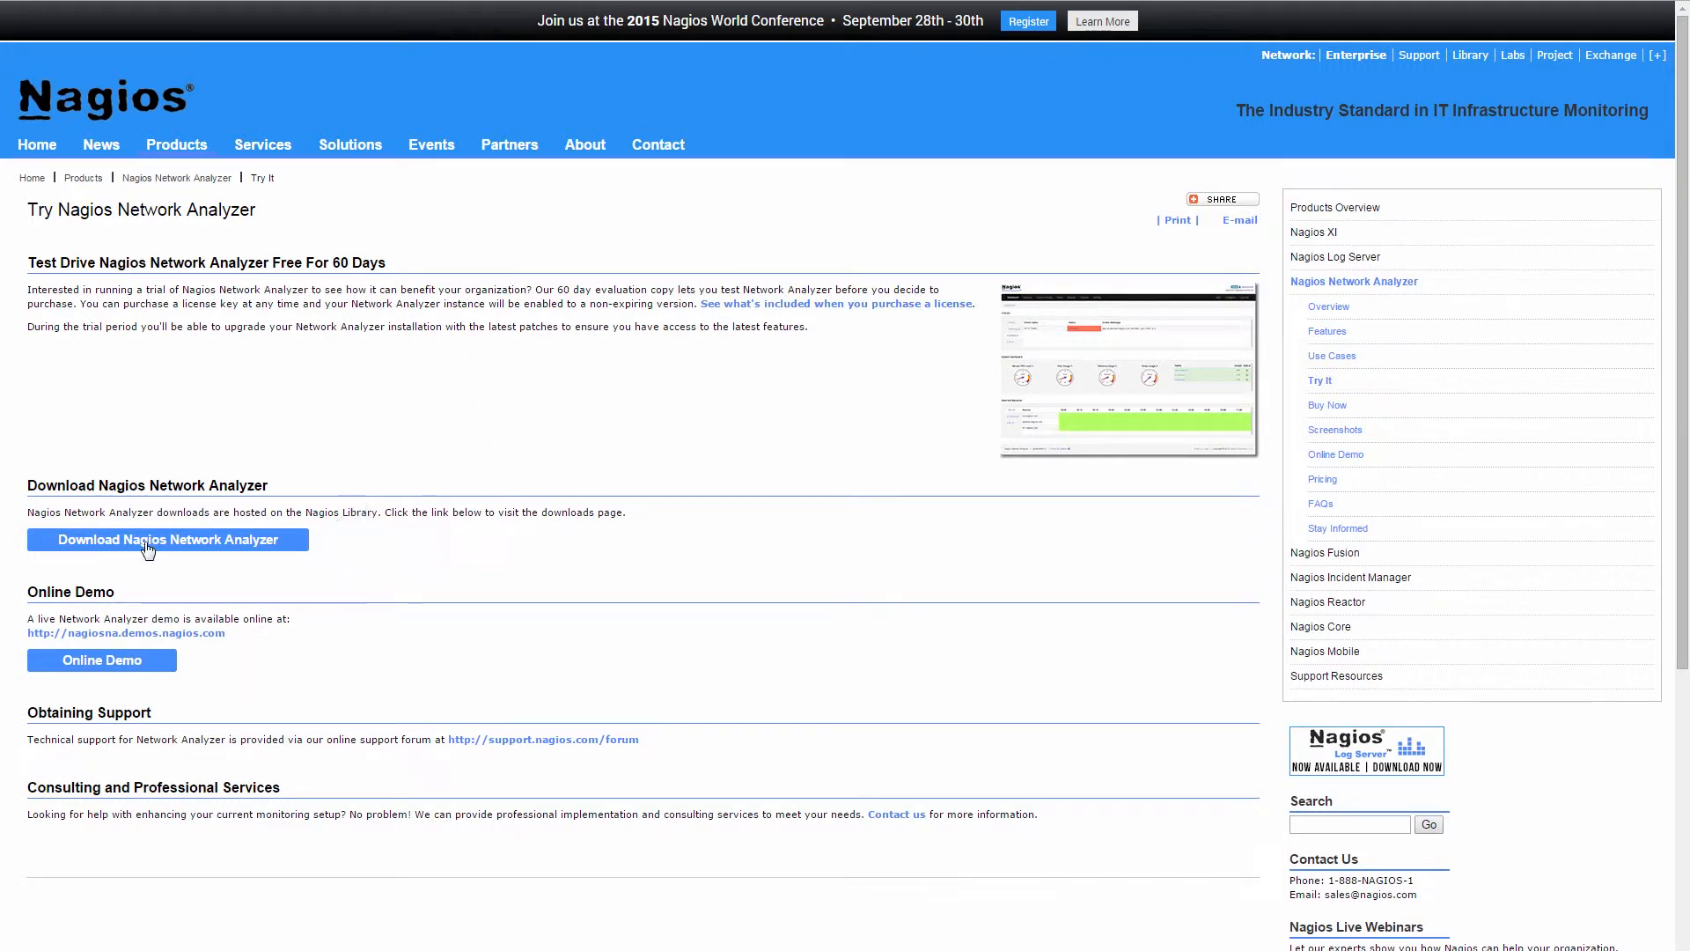
- Download the Network Analyzer VMware zip to the desktop, skipping the contact form
click(167, 538)
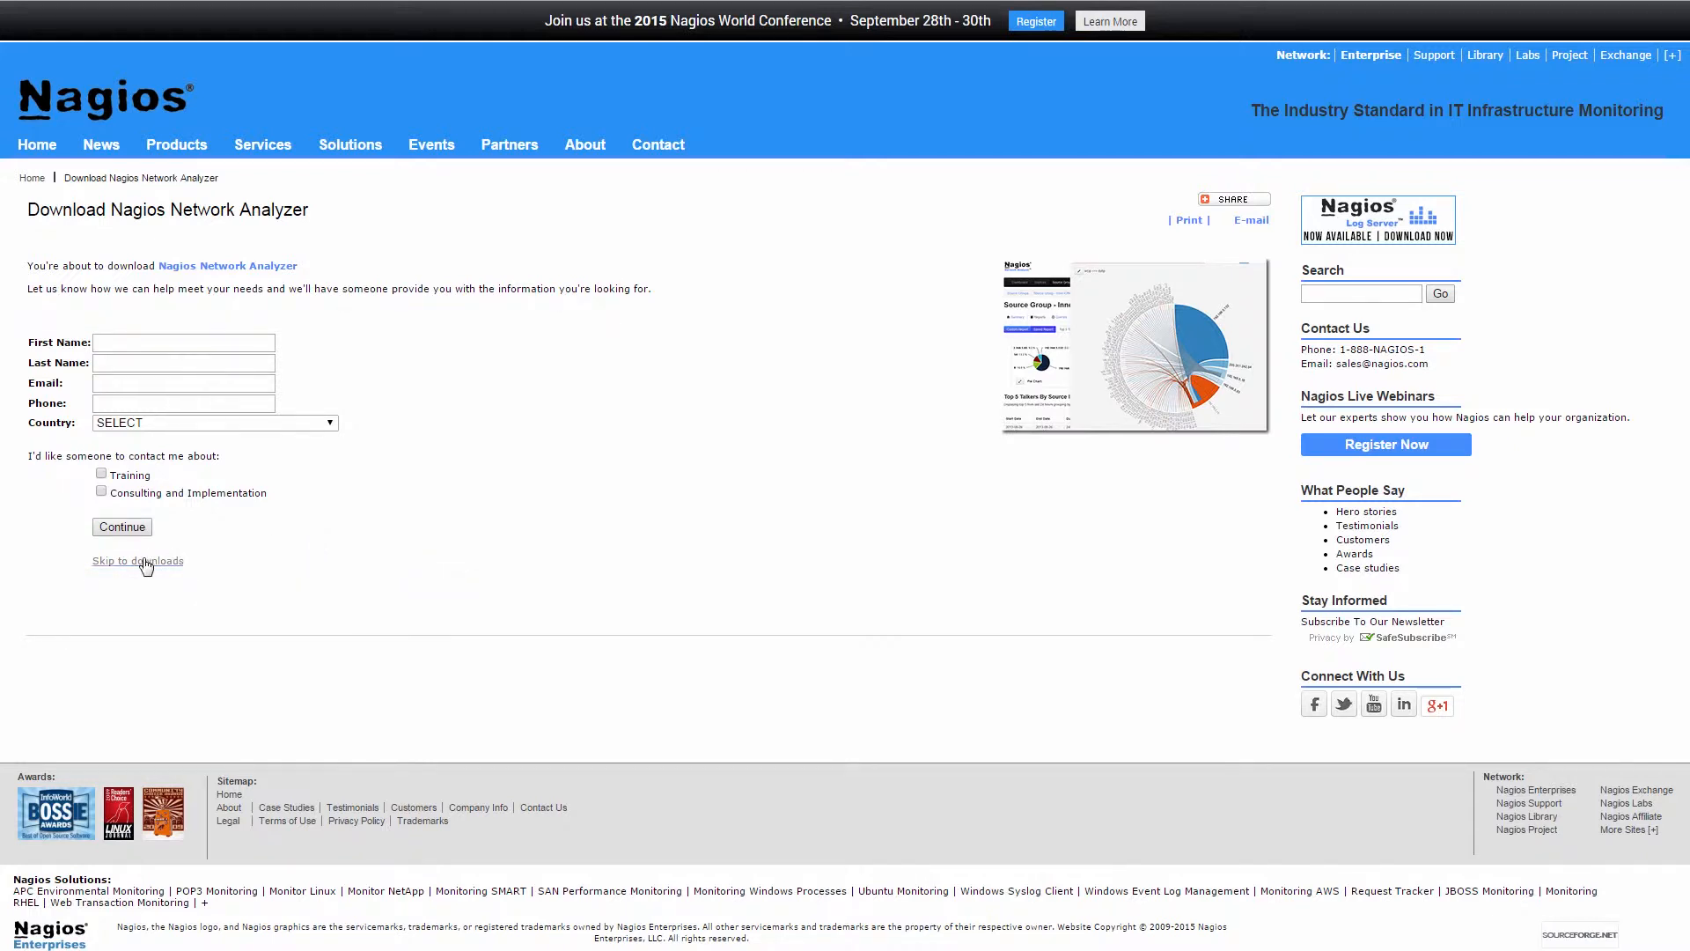
click(137, 560)
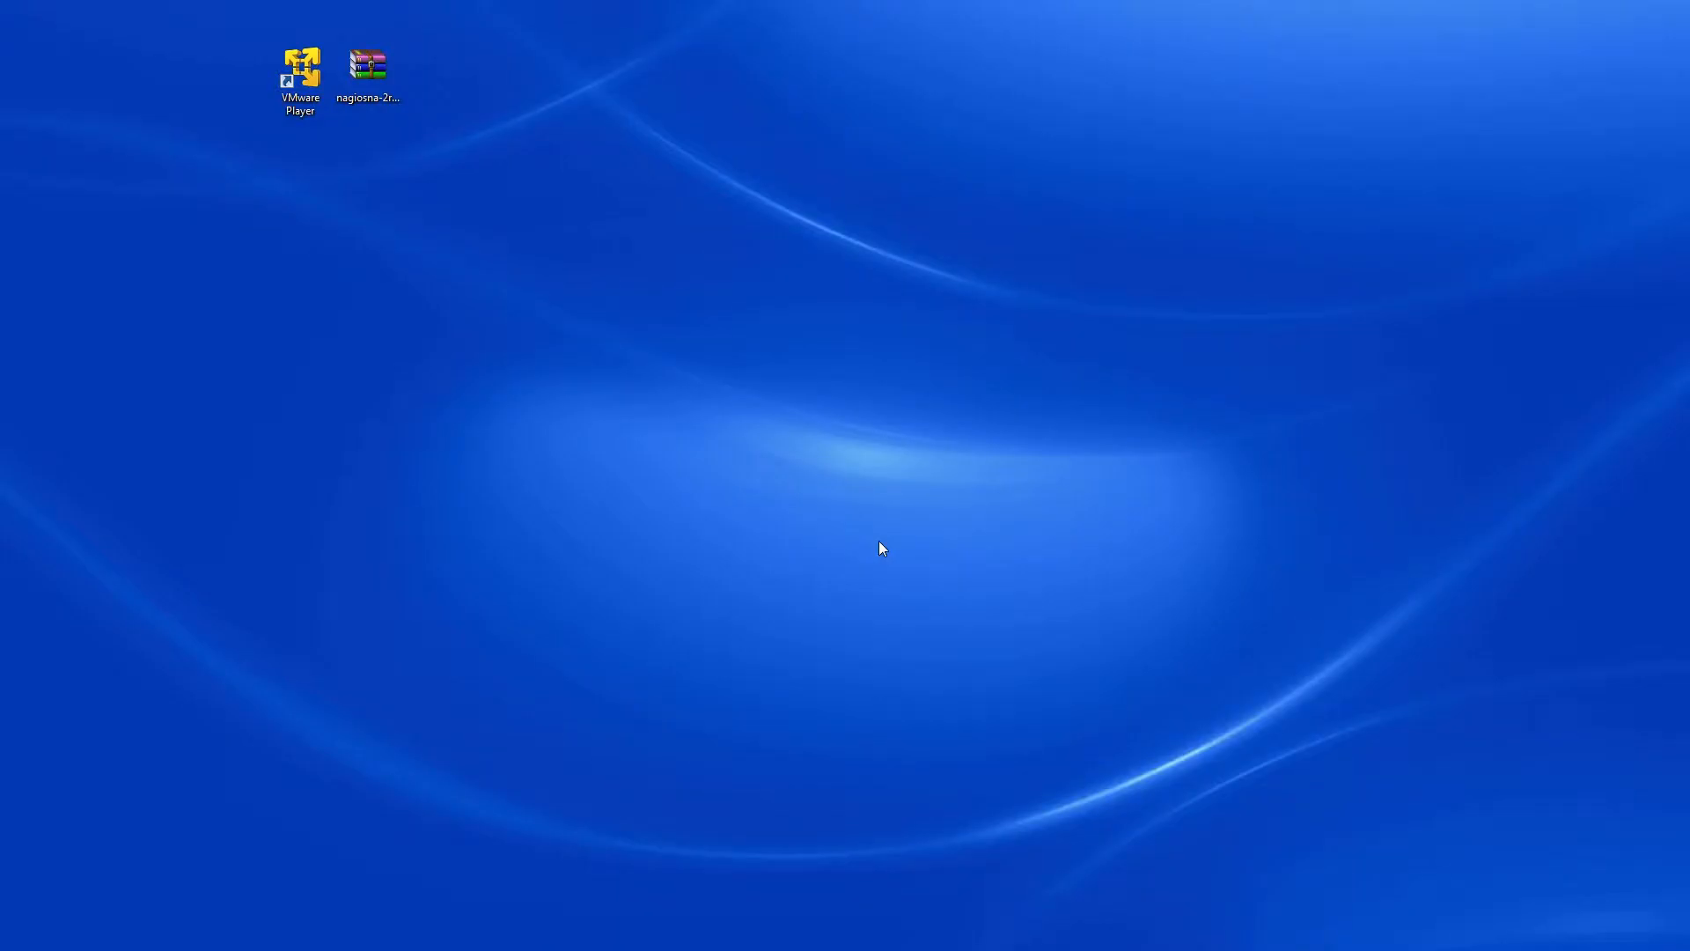
- Extract the nagiosna zip into its own desktop folder and launch VMware Player
click(368, 75)
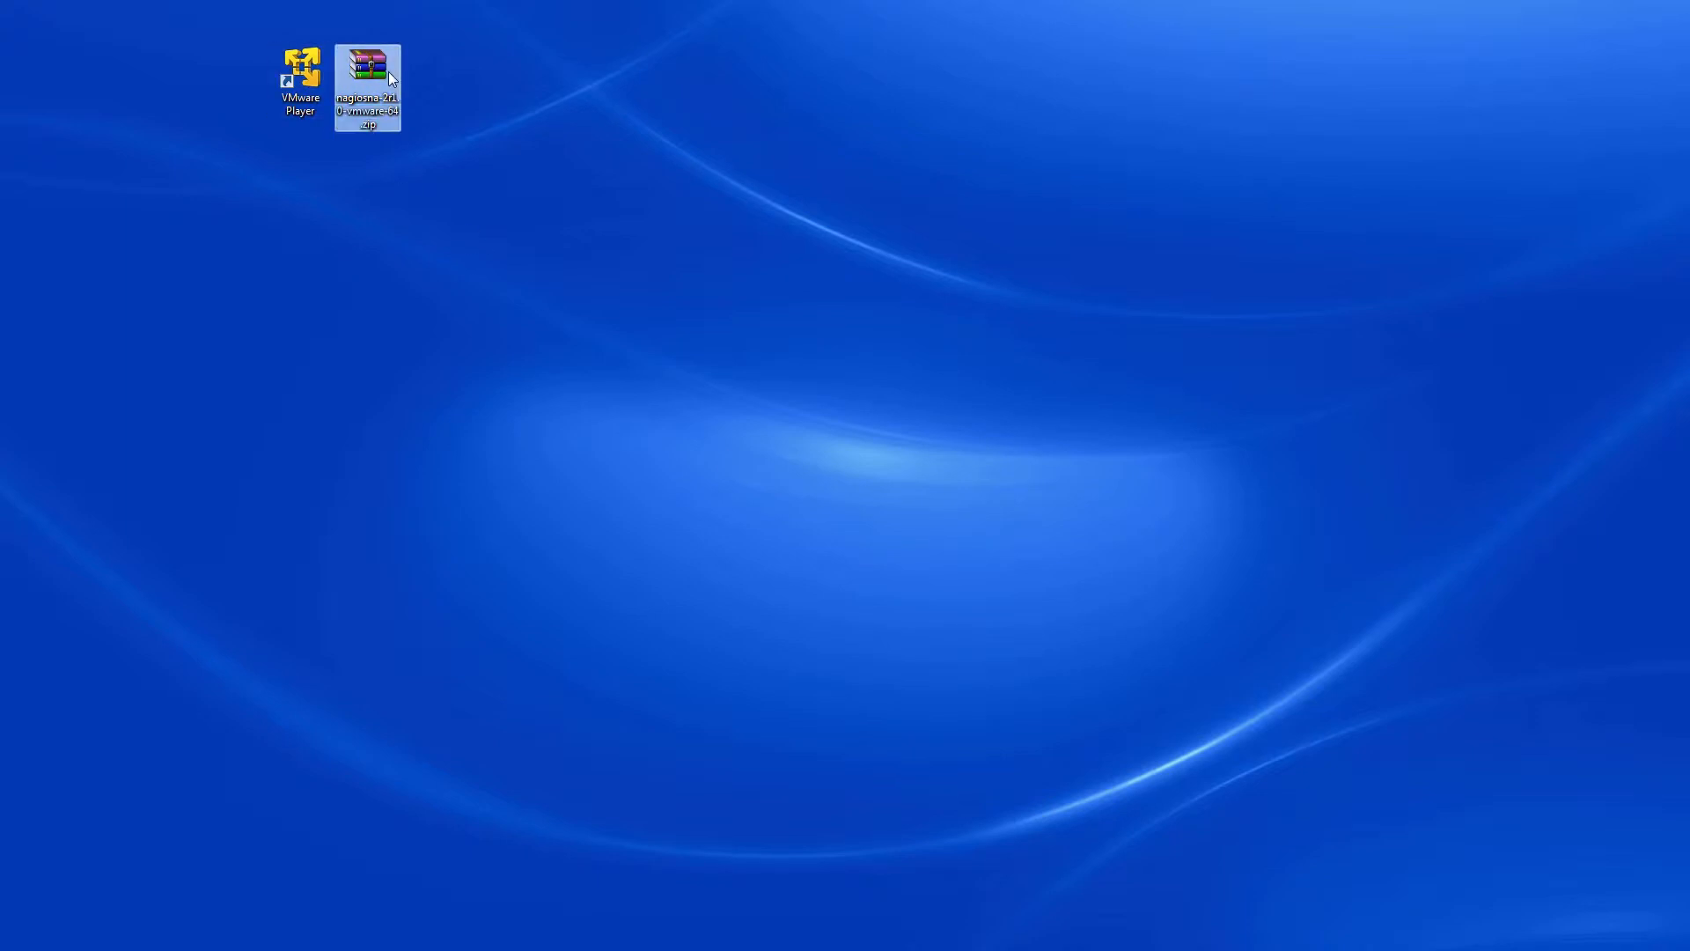
double_click(368, 78)
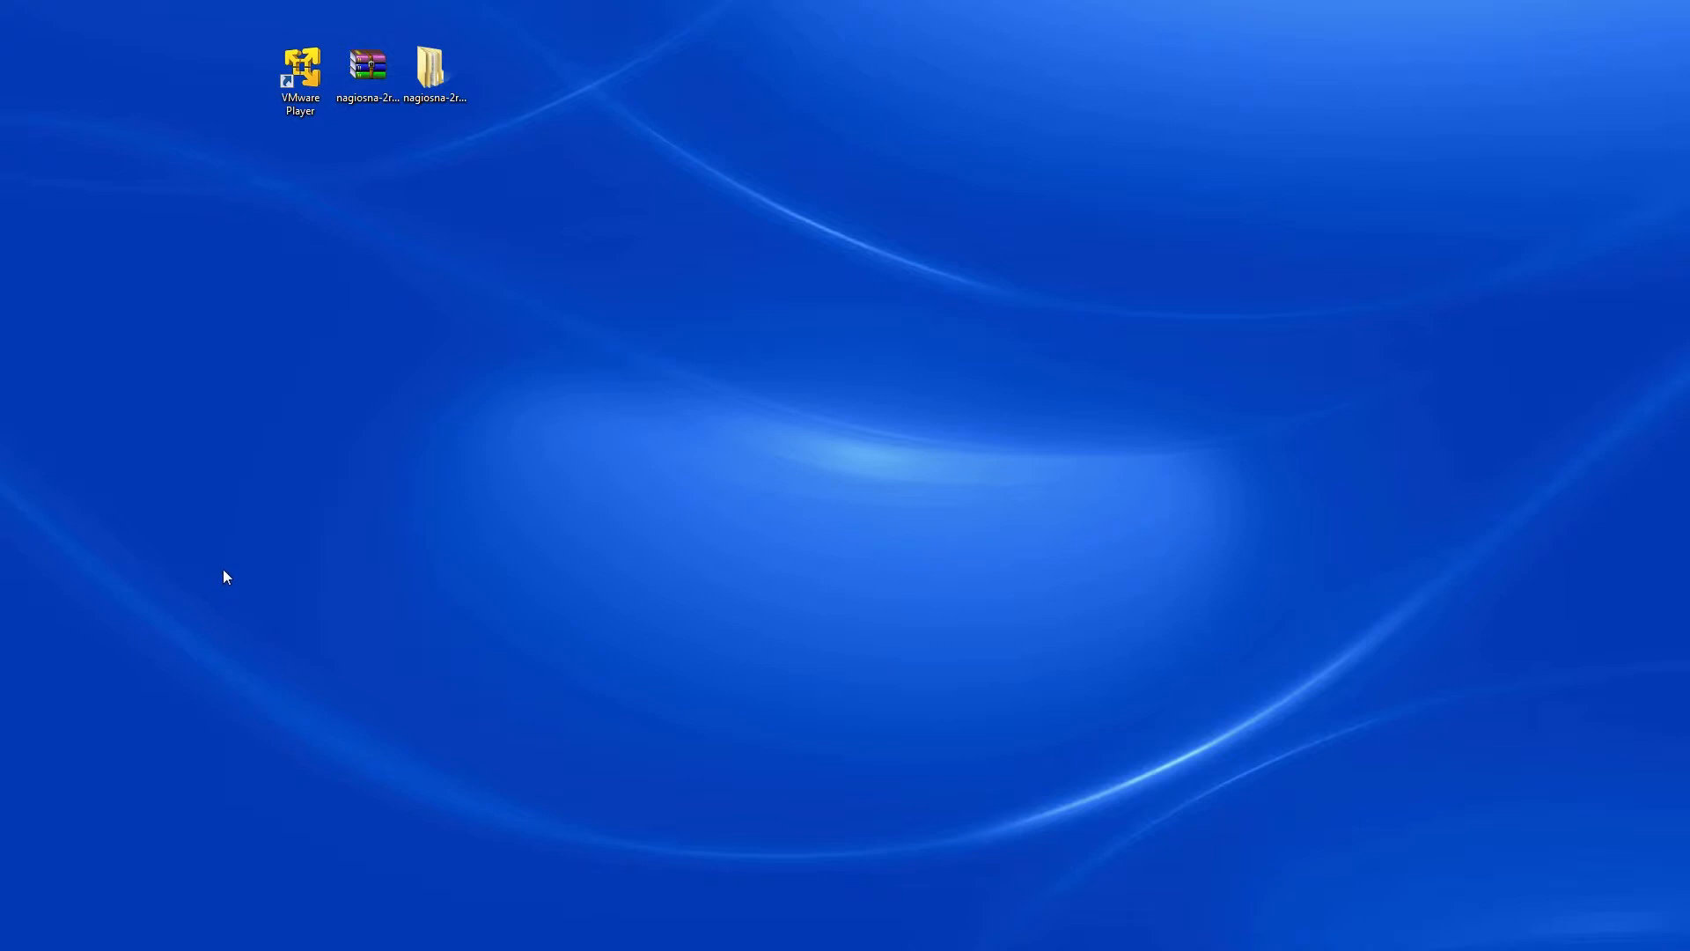
mouse_move(237, 406)
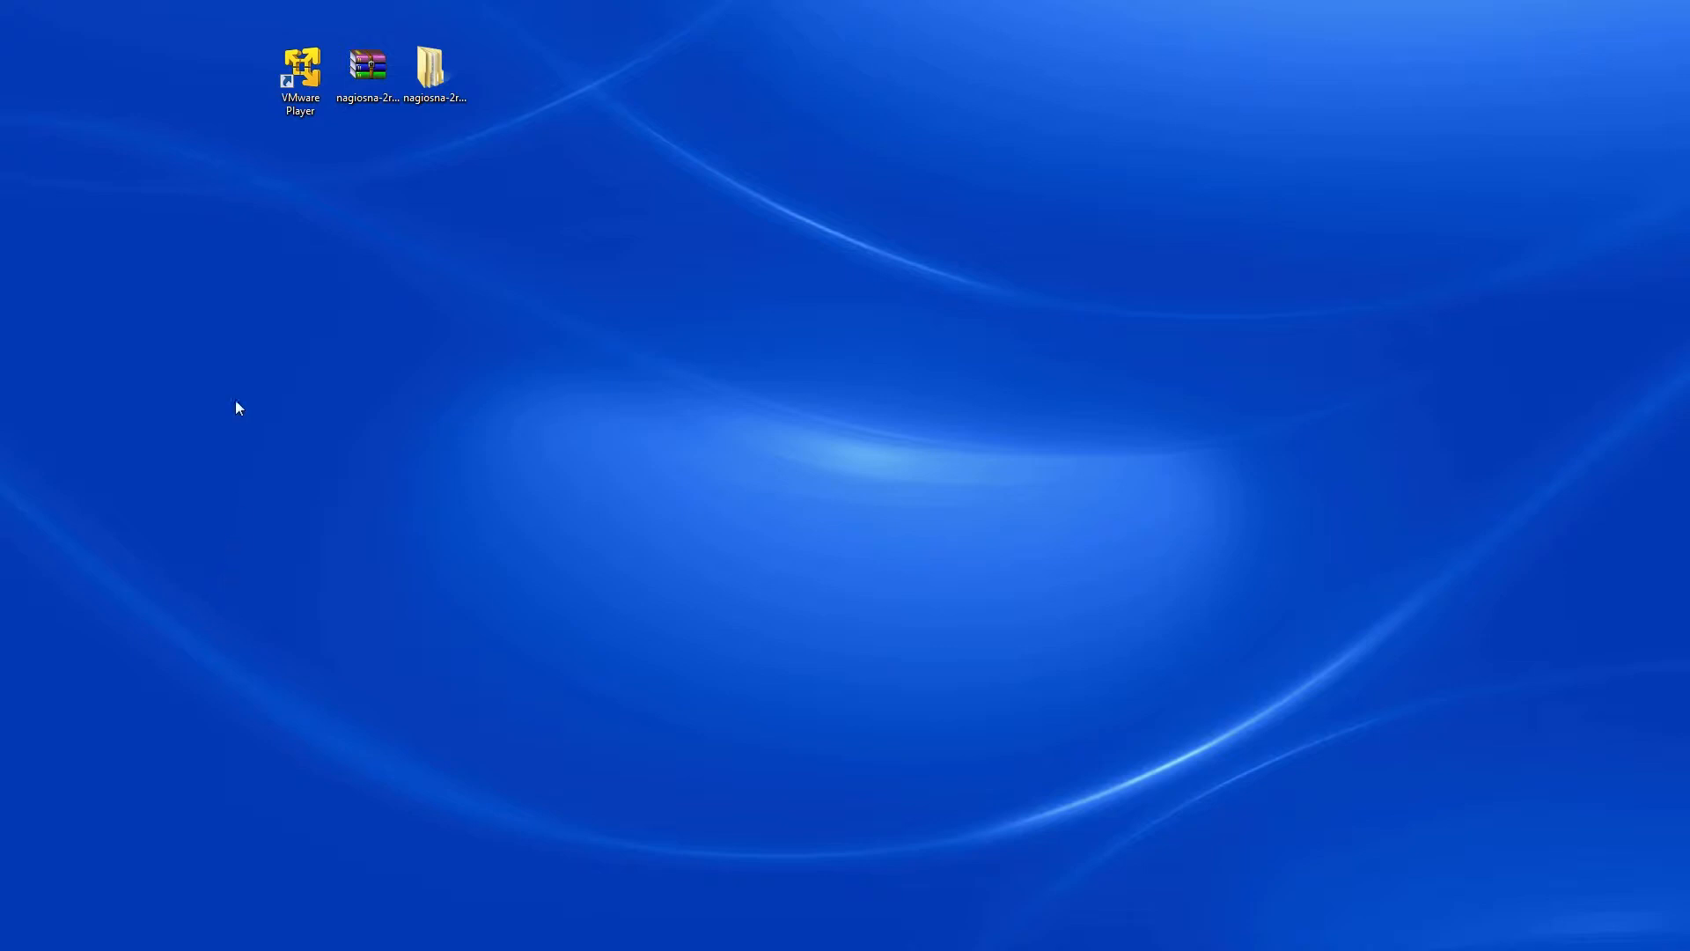
double_click(299, 70)
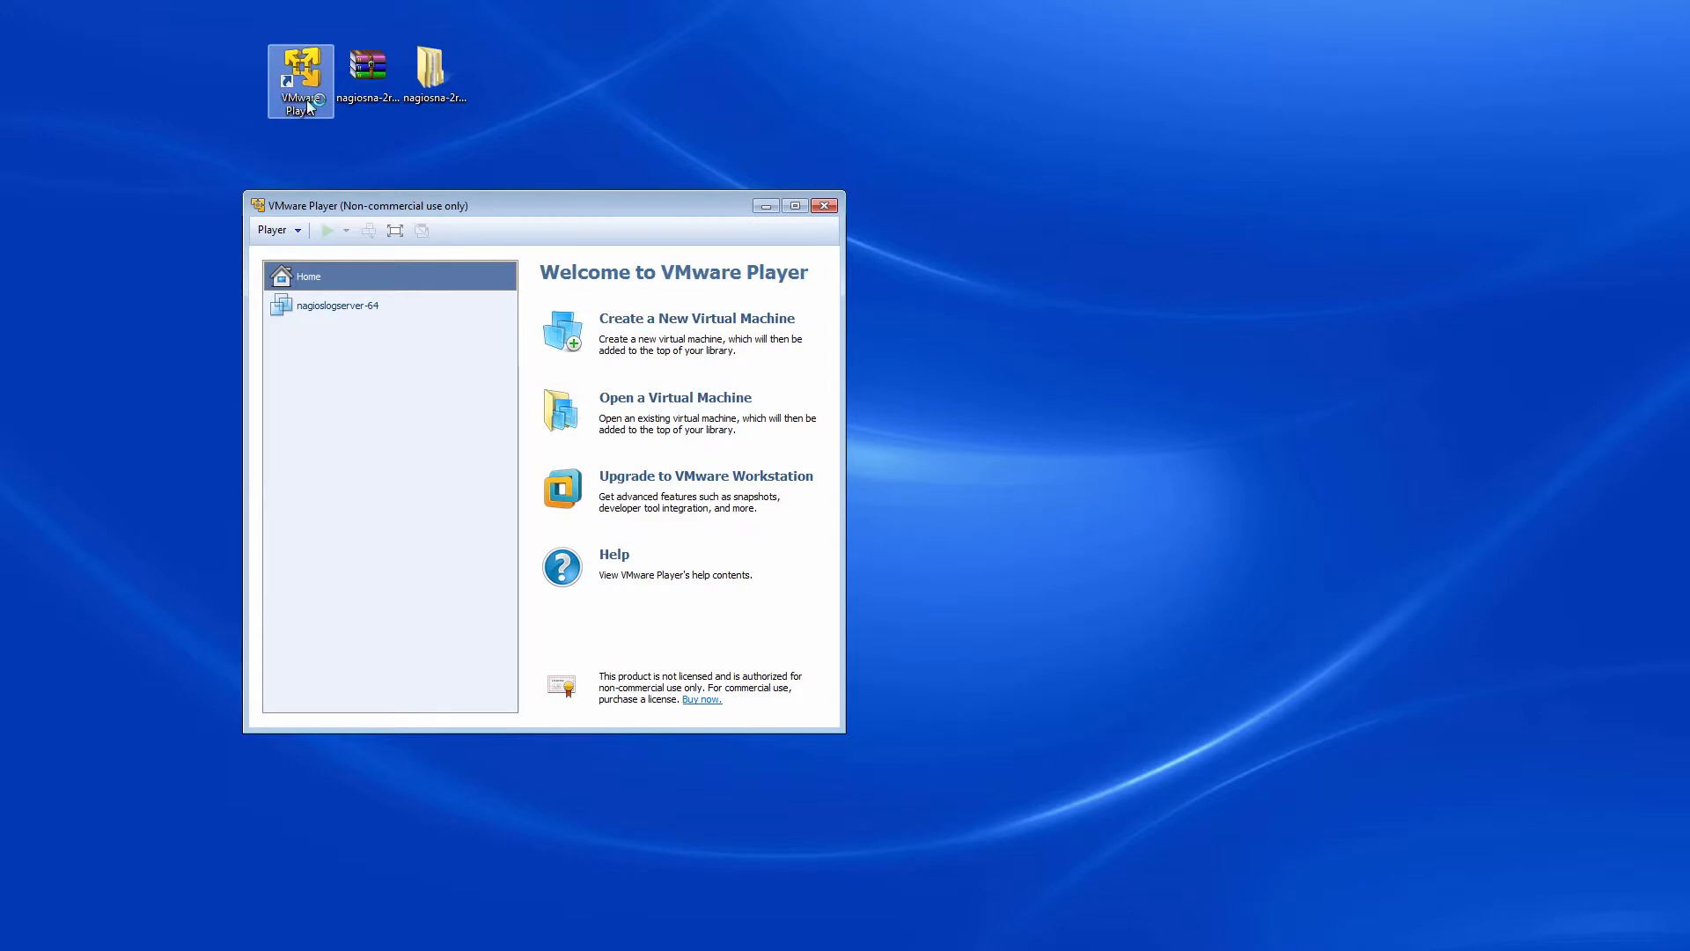
- Browse into nagiosna-2r1.0-vmware-64 > nagiosna-64 and choose the nagiosna-64.vmx machine file
click(676, 412)
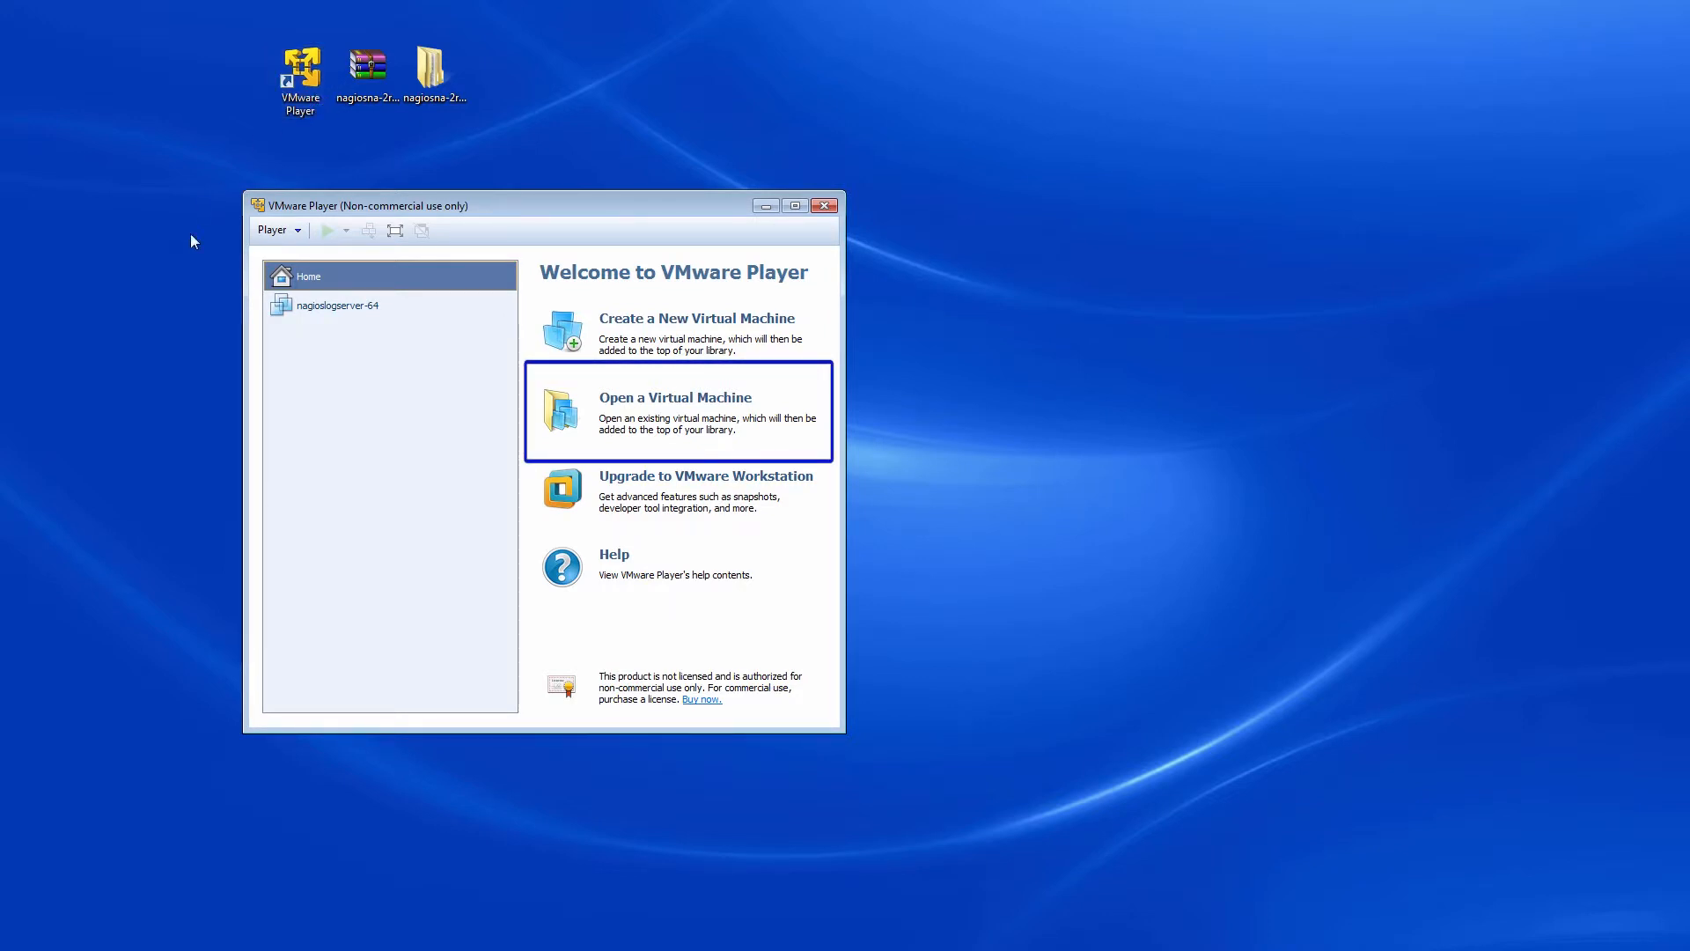
click(676, 411)
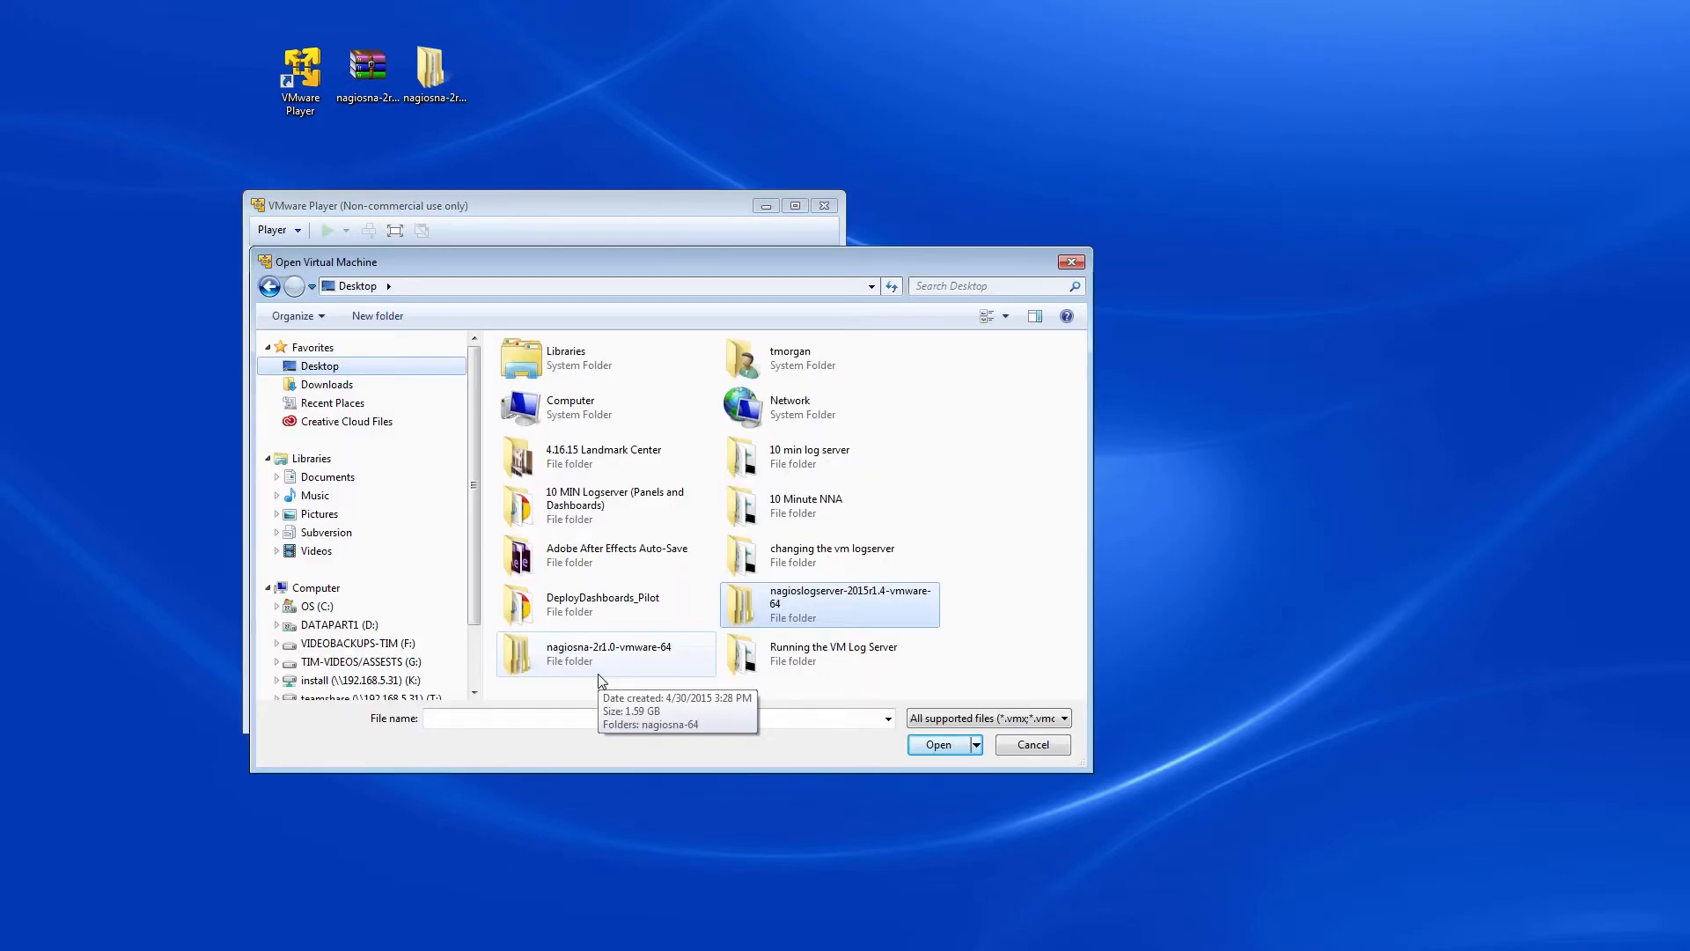
double_click(599, 653)
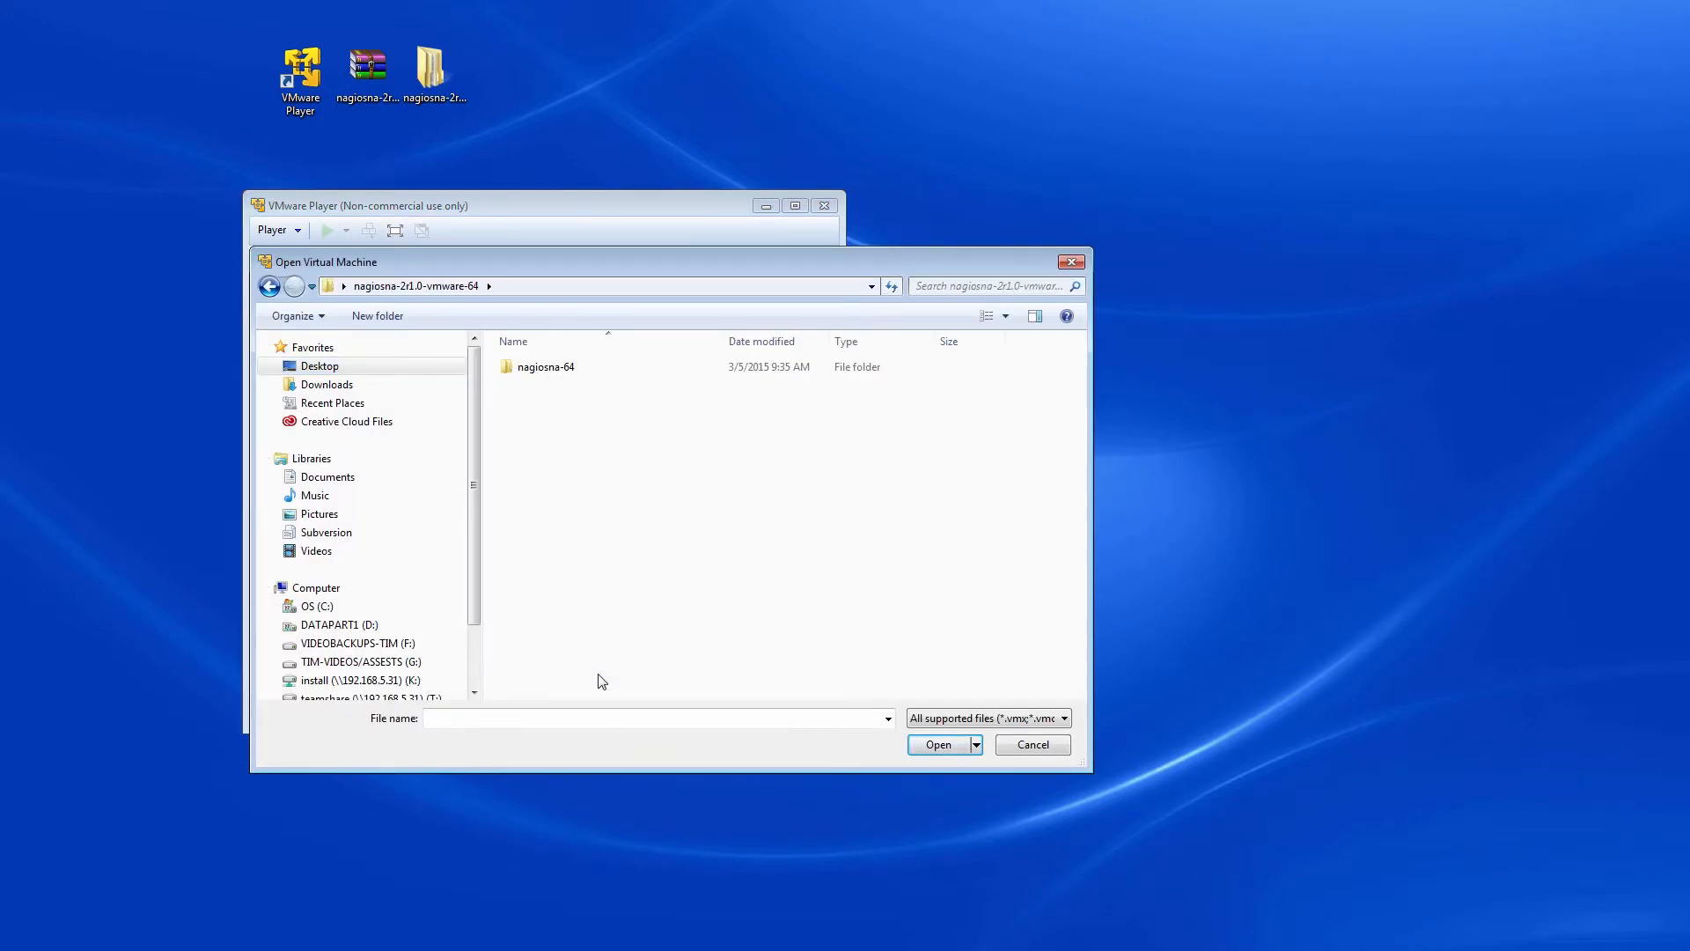
double_click(546, 367)
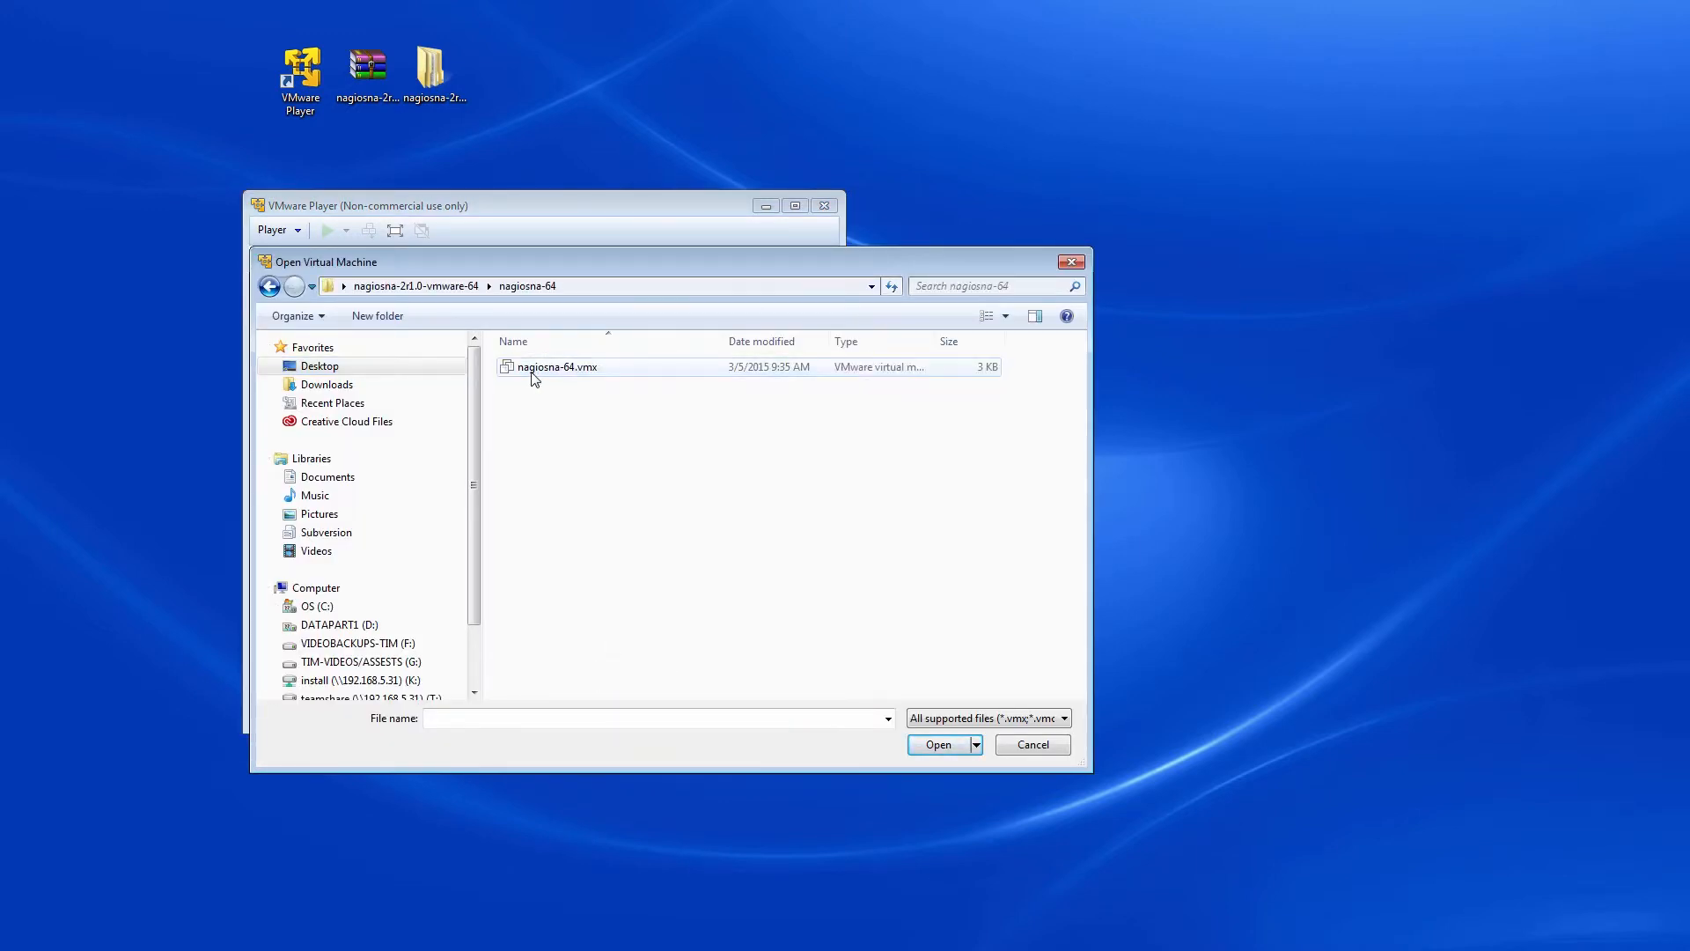
click(558, 366)
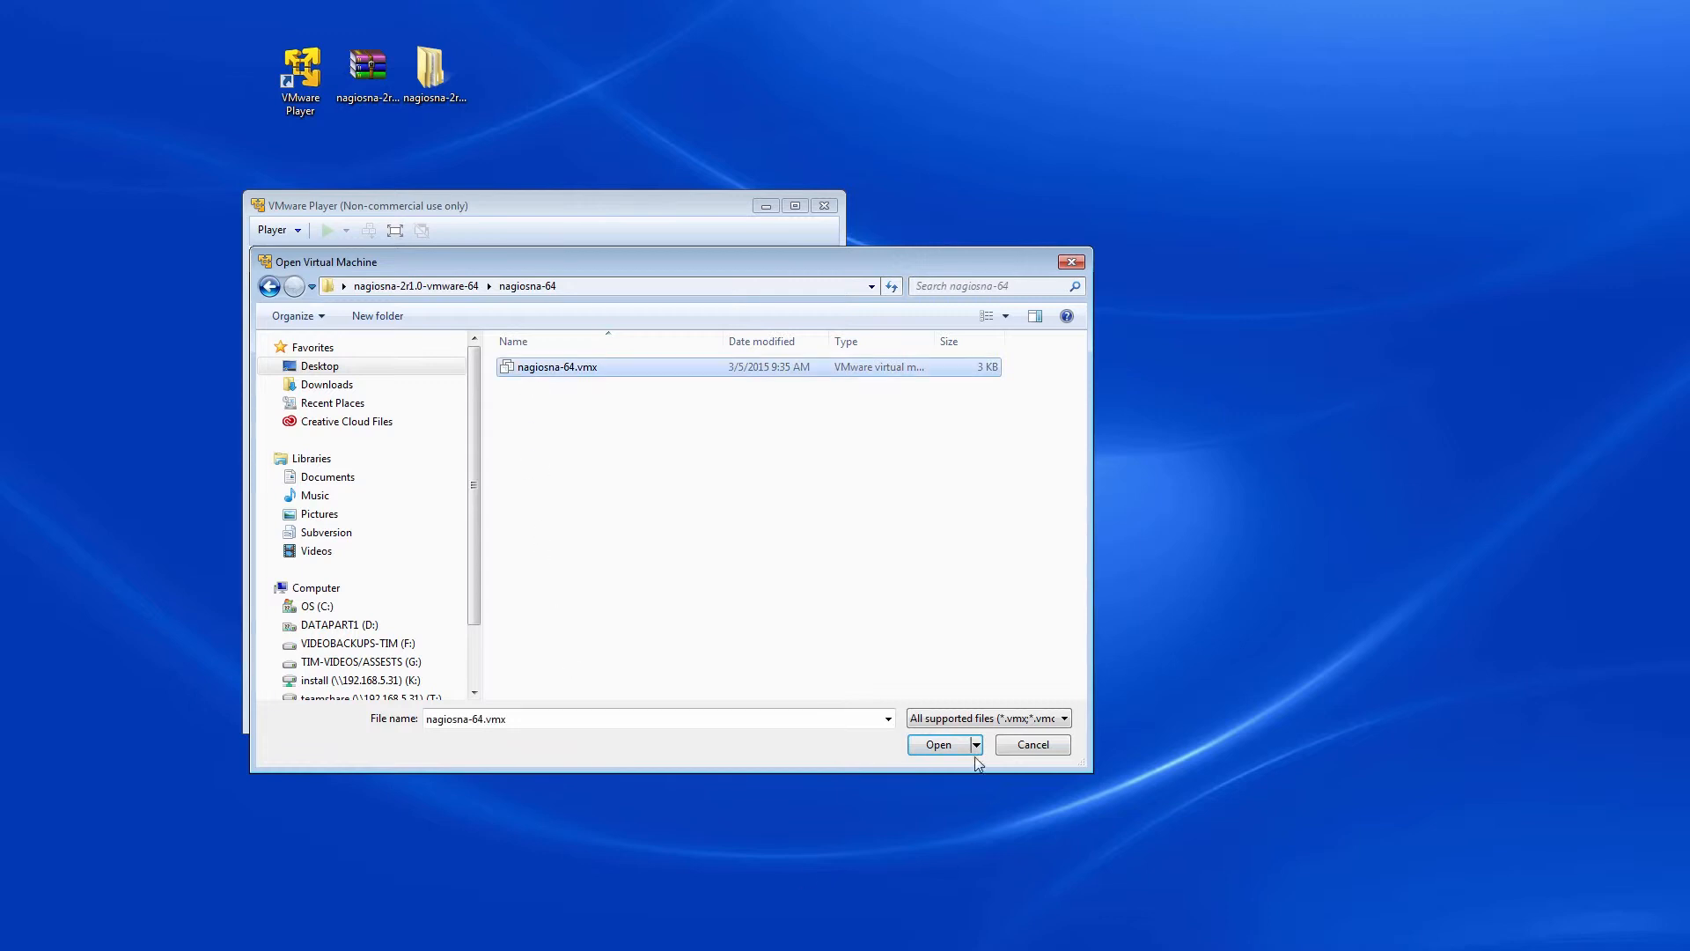
- Add nagiosna-64 to the library and power it on, answering 'I Copied It' so CentOS boots
click(937, 743)
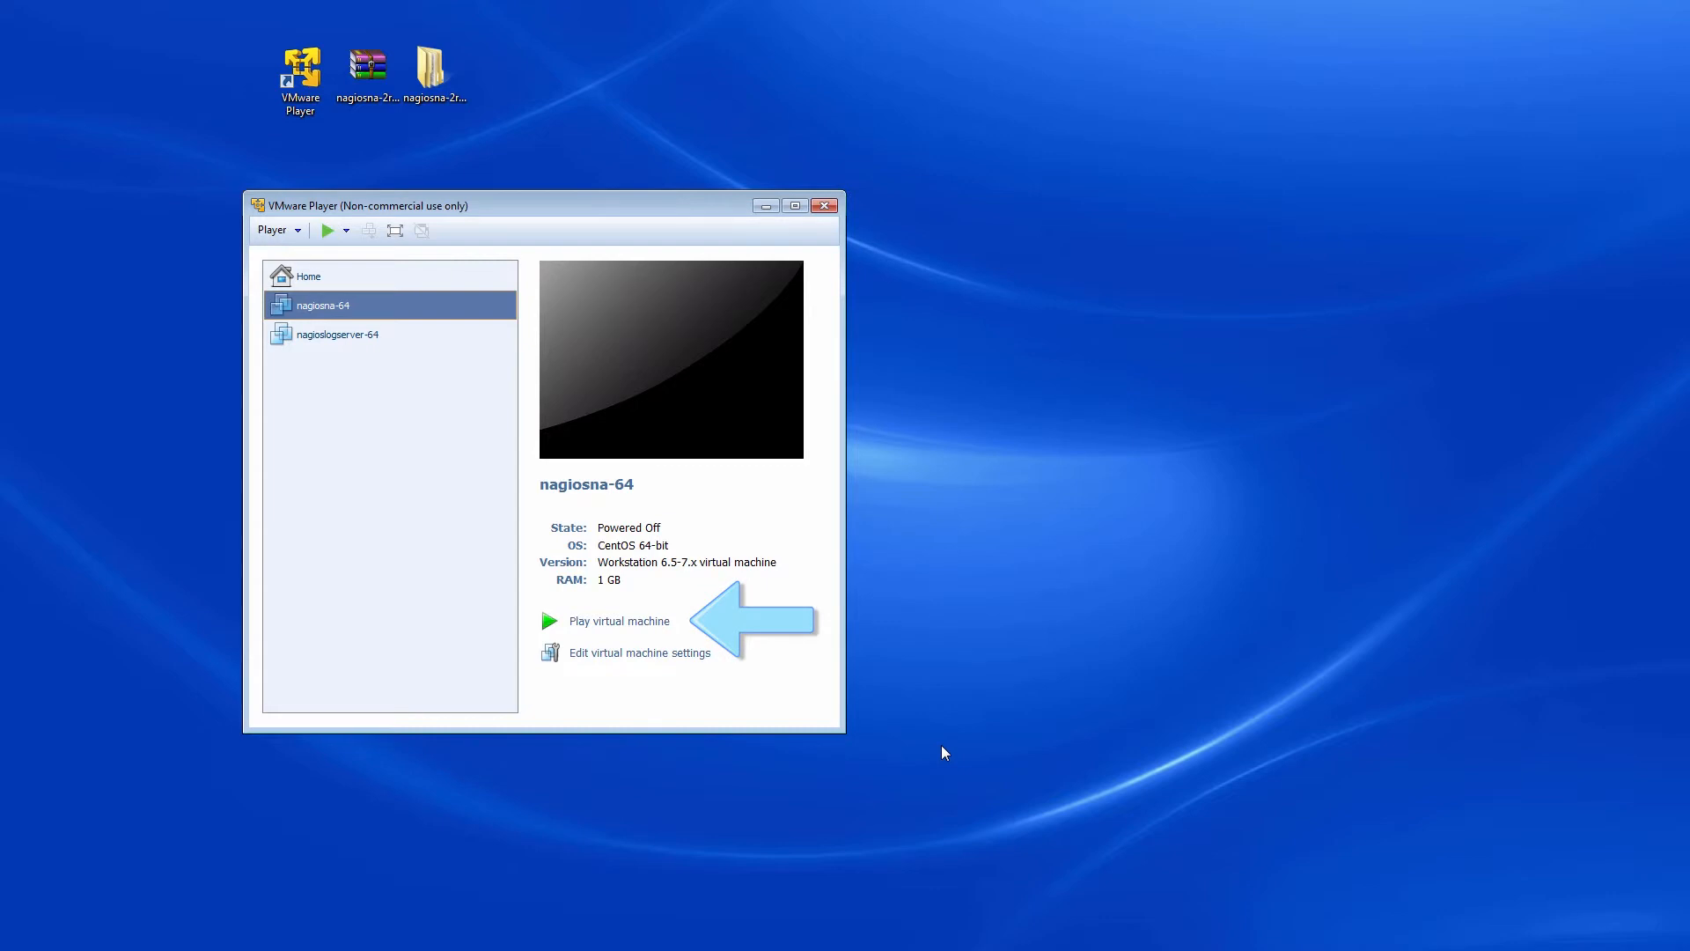
mouse_move(620, 620)
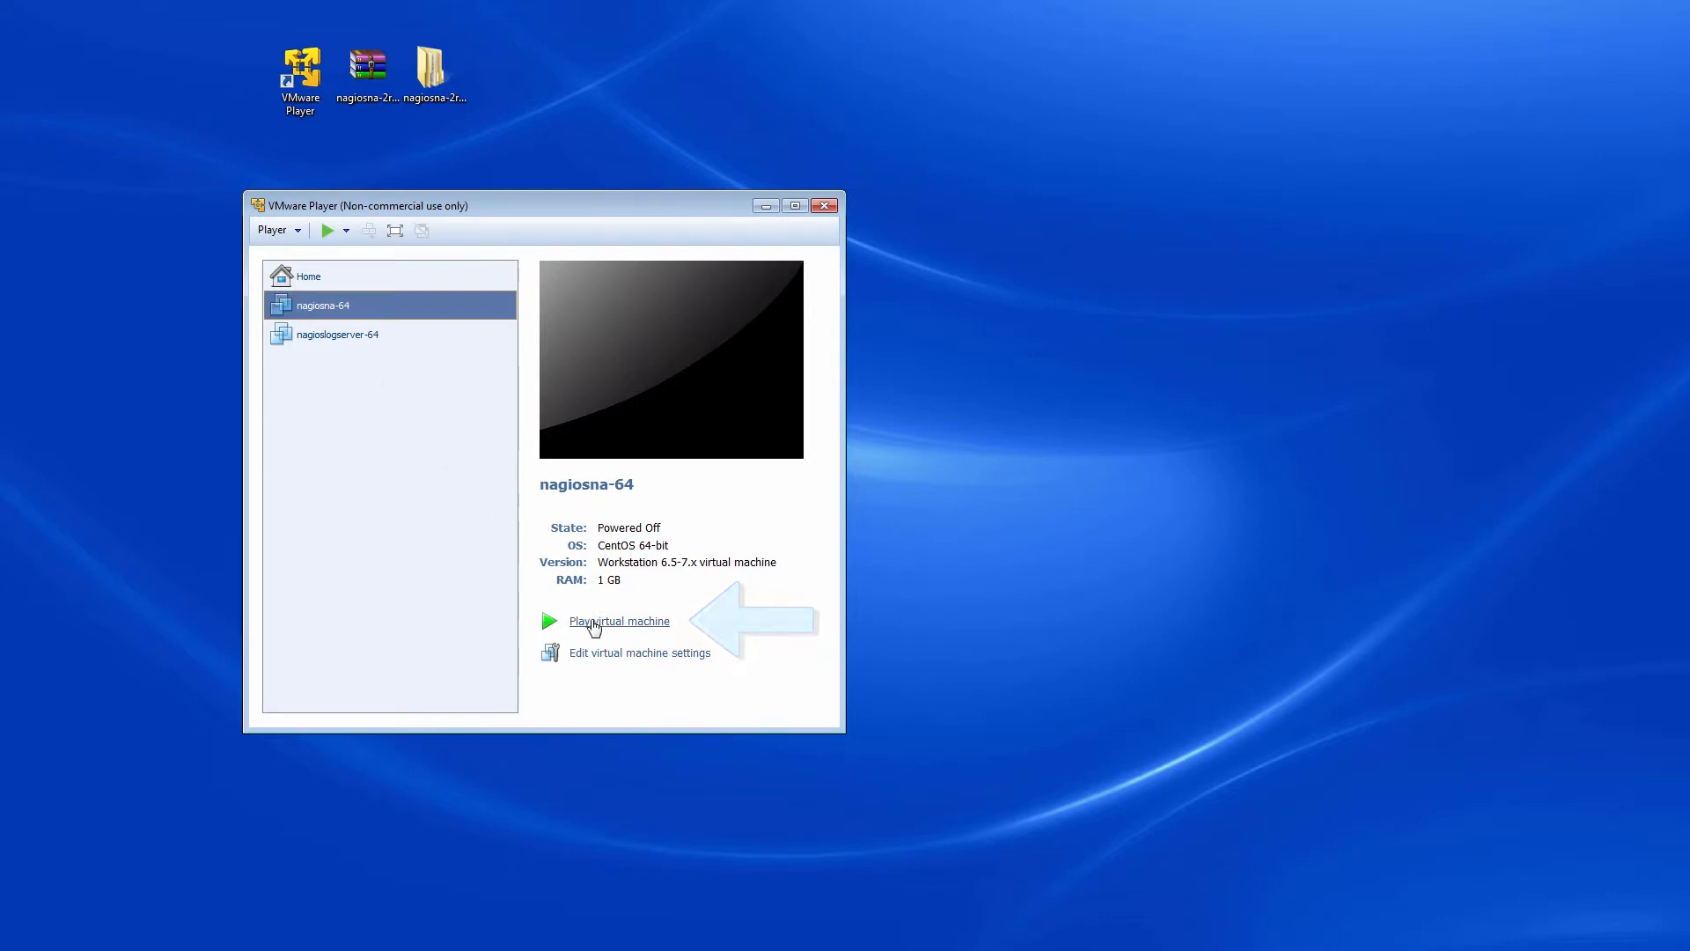
click(620, 620)
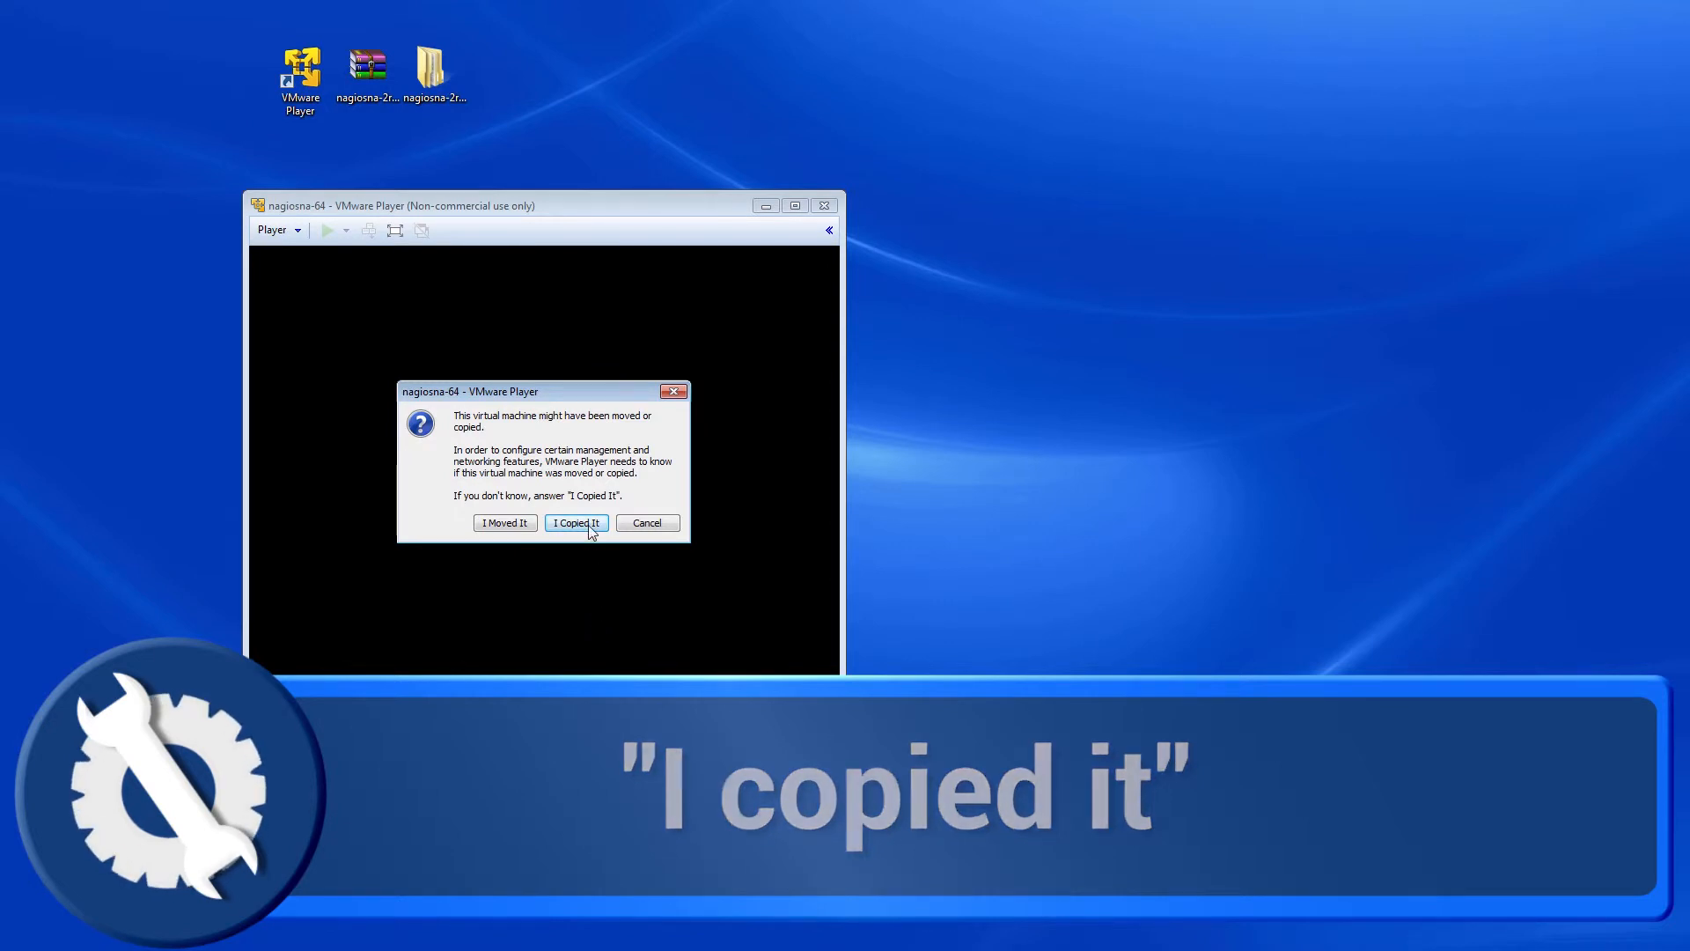
click(575, 523)
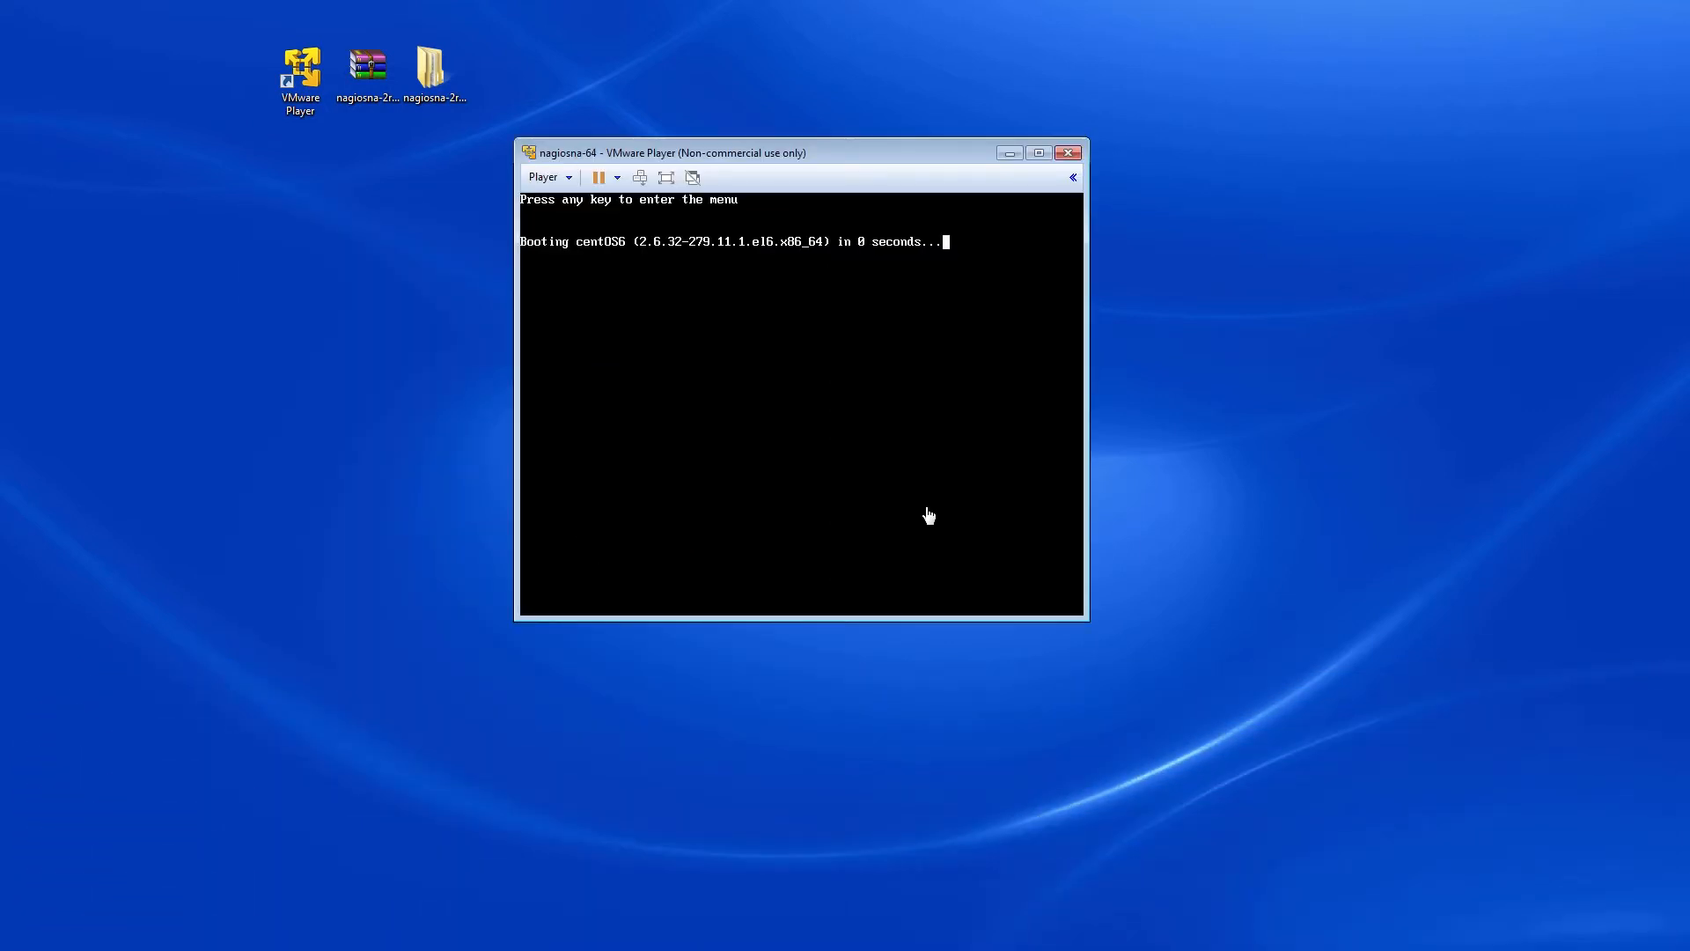